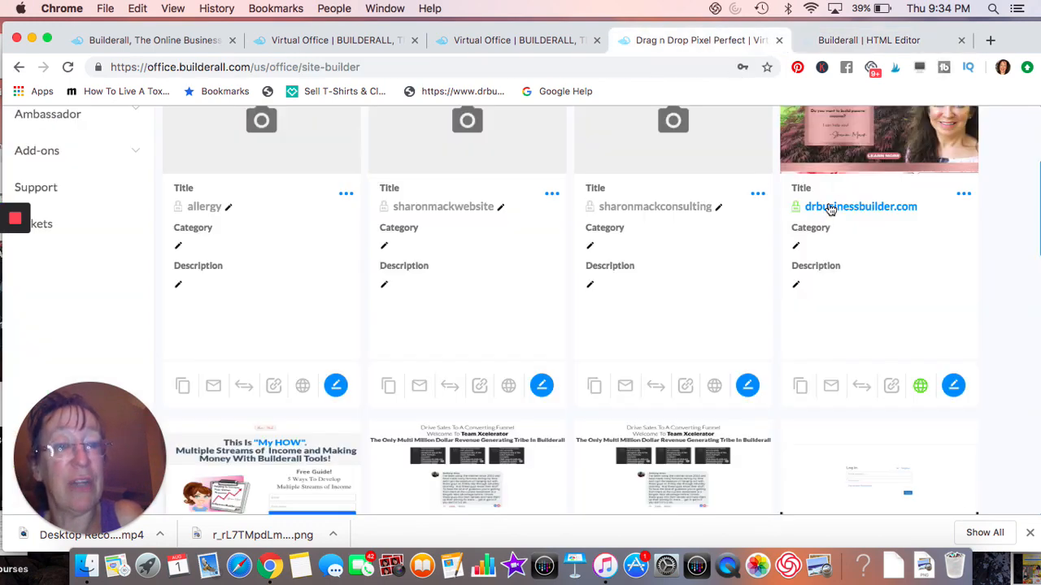
Open the live drbusinessbuilder.com site from the Builderall sites list
click(861, 206)
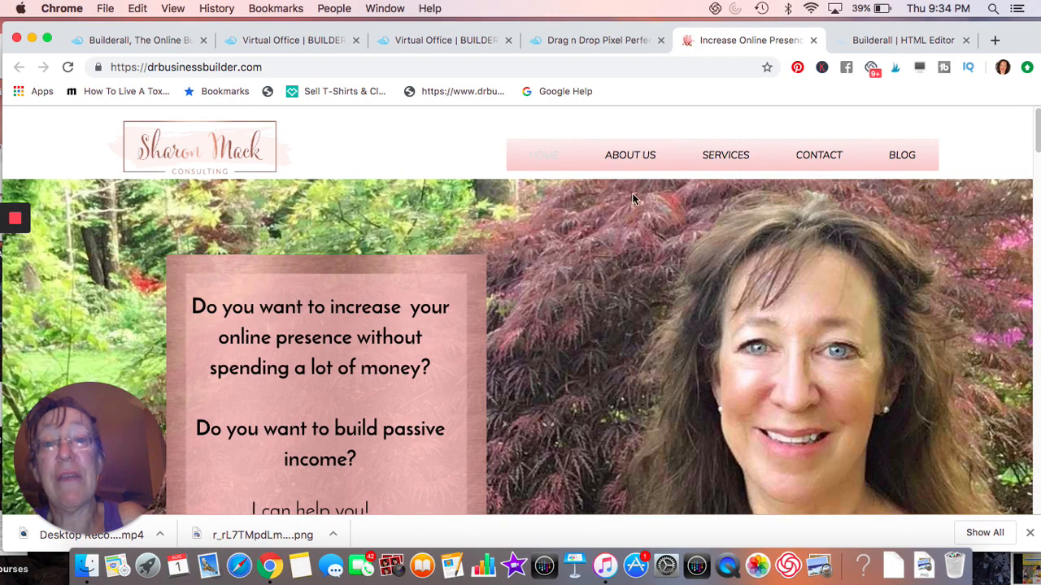
mouse_move(521, 217)
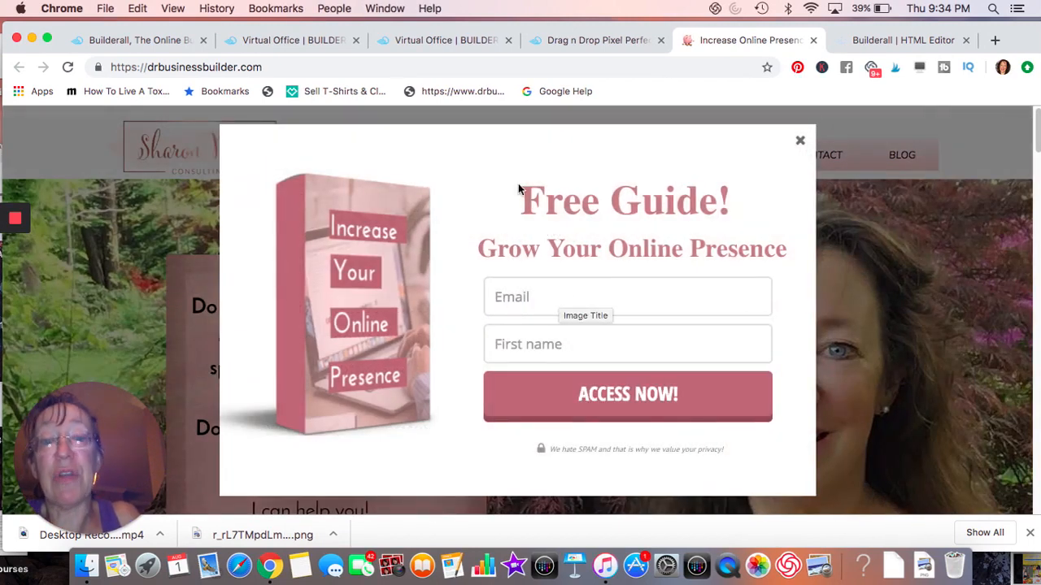
mouse_move(364, 249)
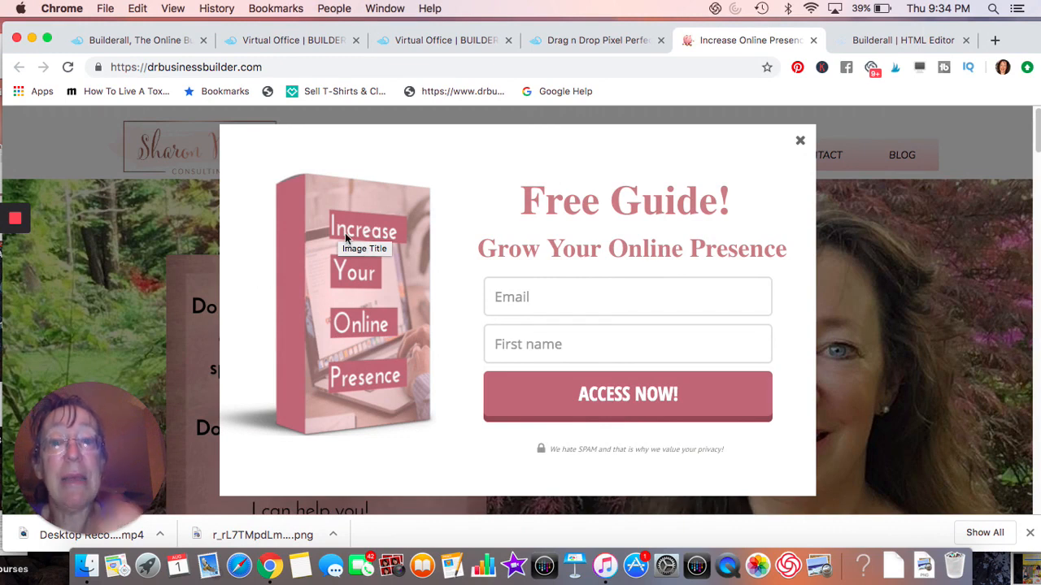
mouse_move(362, 390)
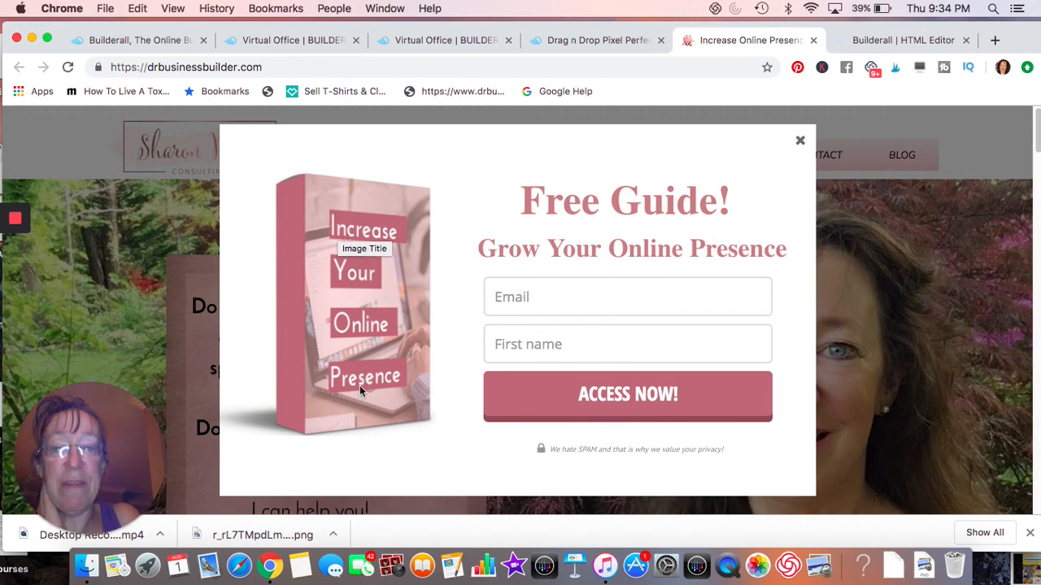
mouse_move(431, 417)
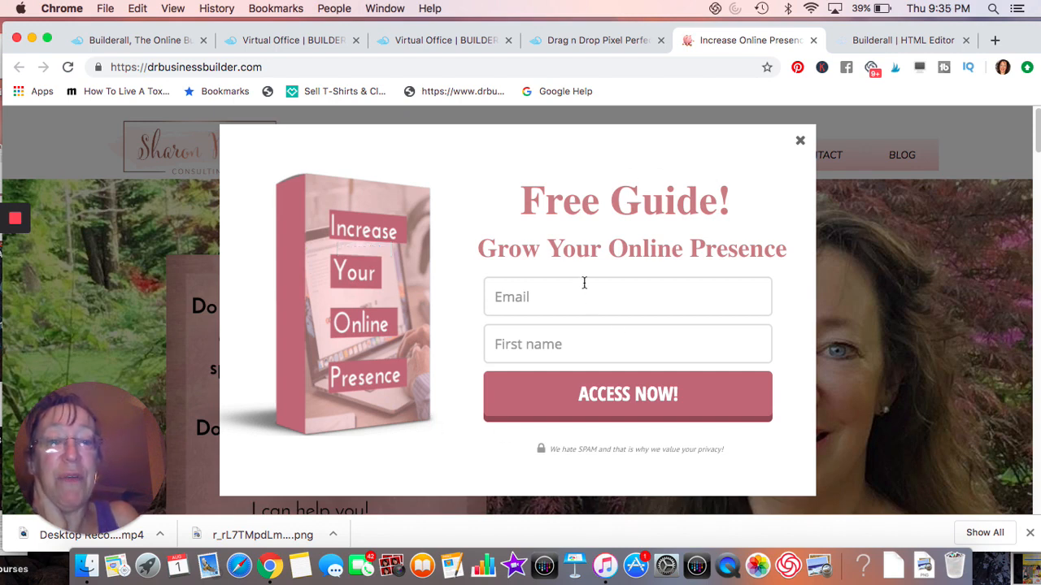
mouse_move(640, 329)
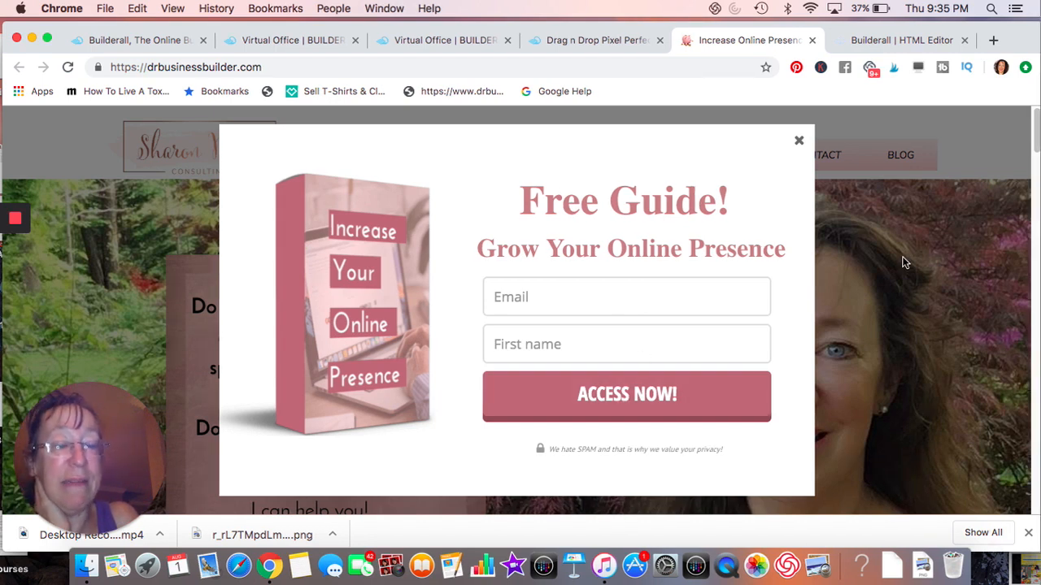
mouse_move(293, 334)
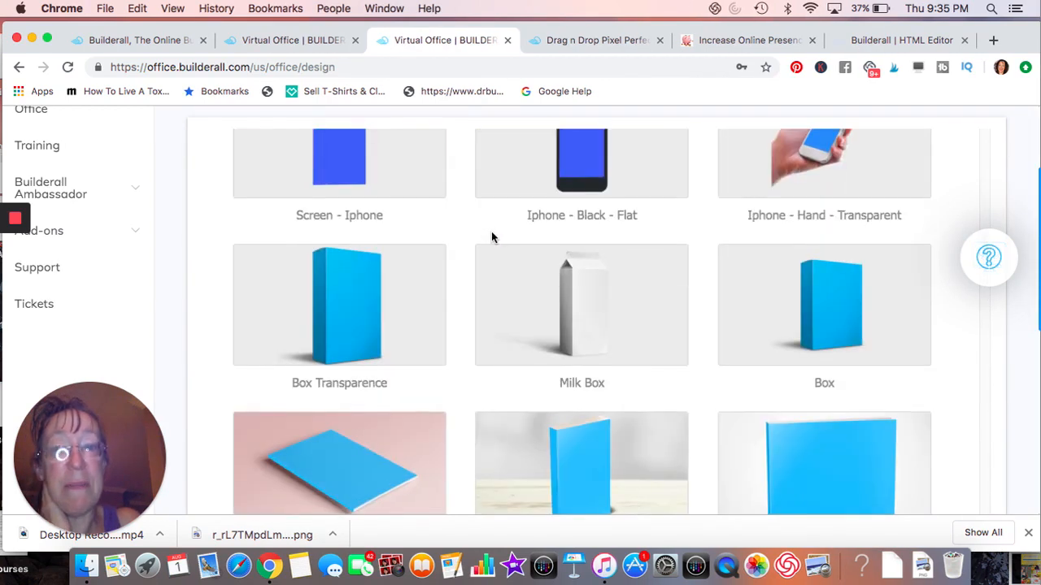
Scroll through the mockup templates, then switch to the live site showing the Free Guide pop-up
scroll(down, 3)
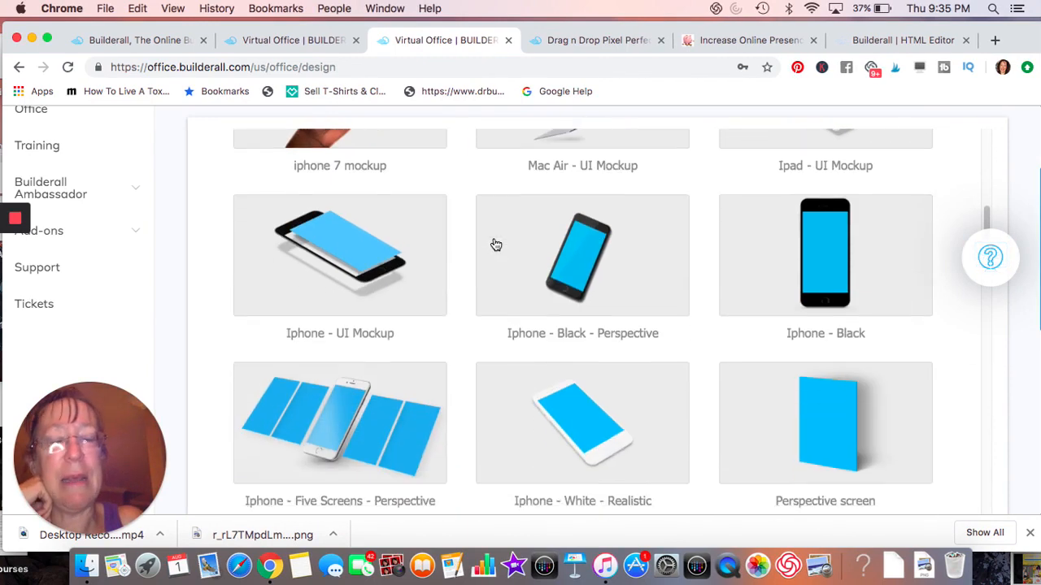
scroll(down, 3)
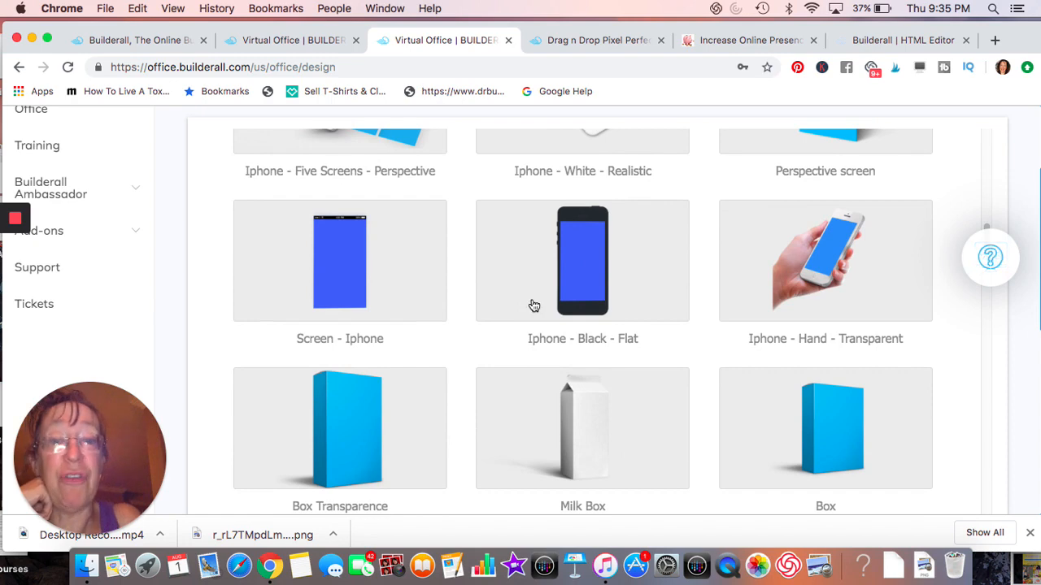
scroll(down, 3)
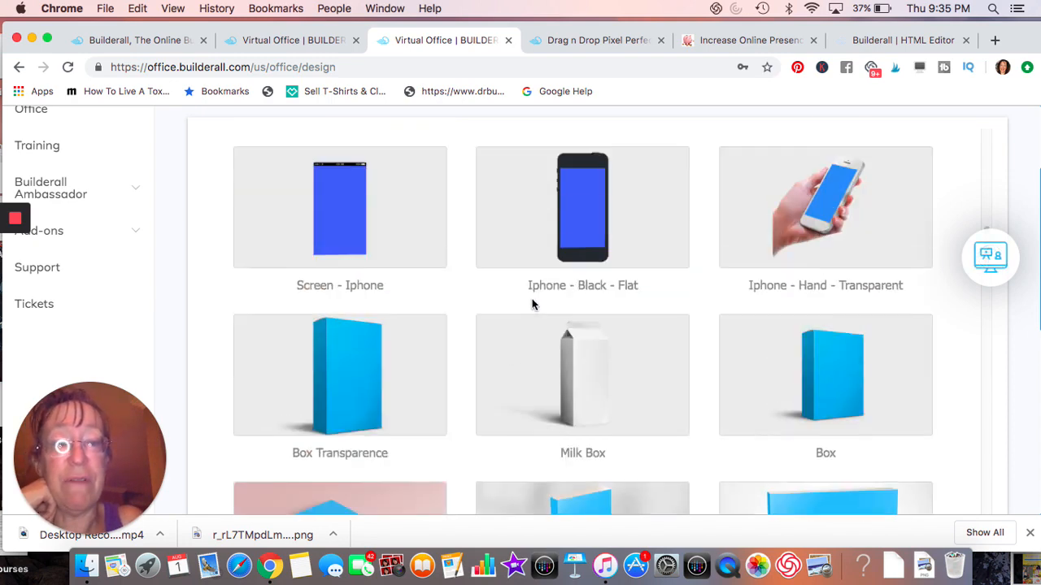
scroll(down, 3)
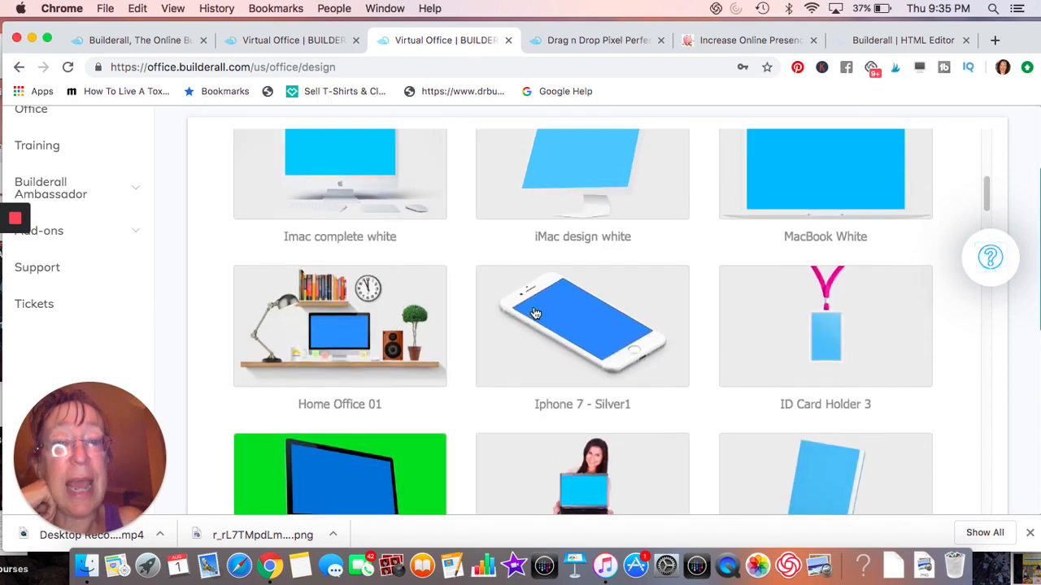
scroll(down, 3)
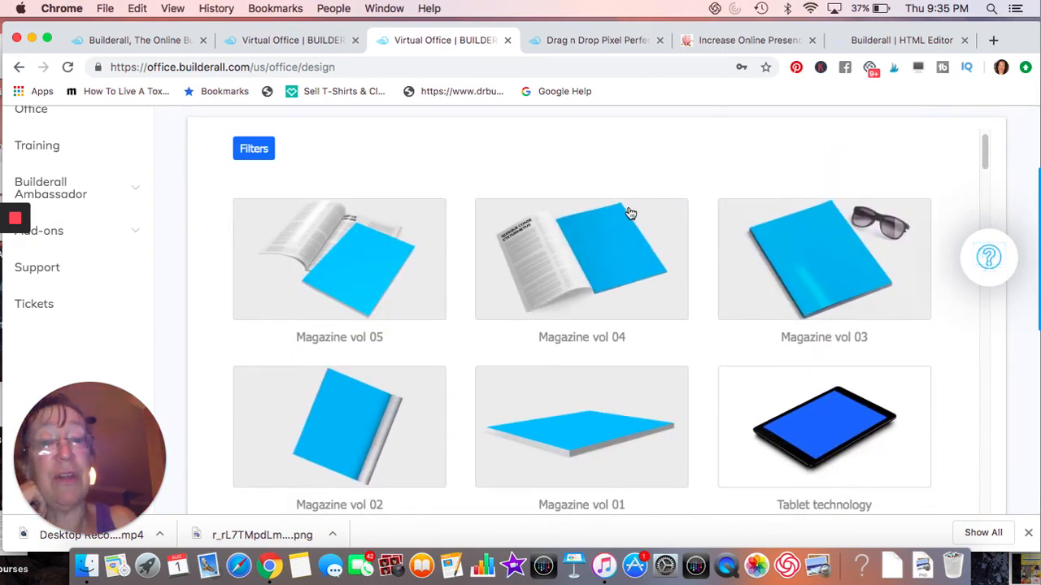
mouse_move(604, 244)
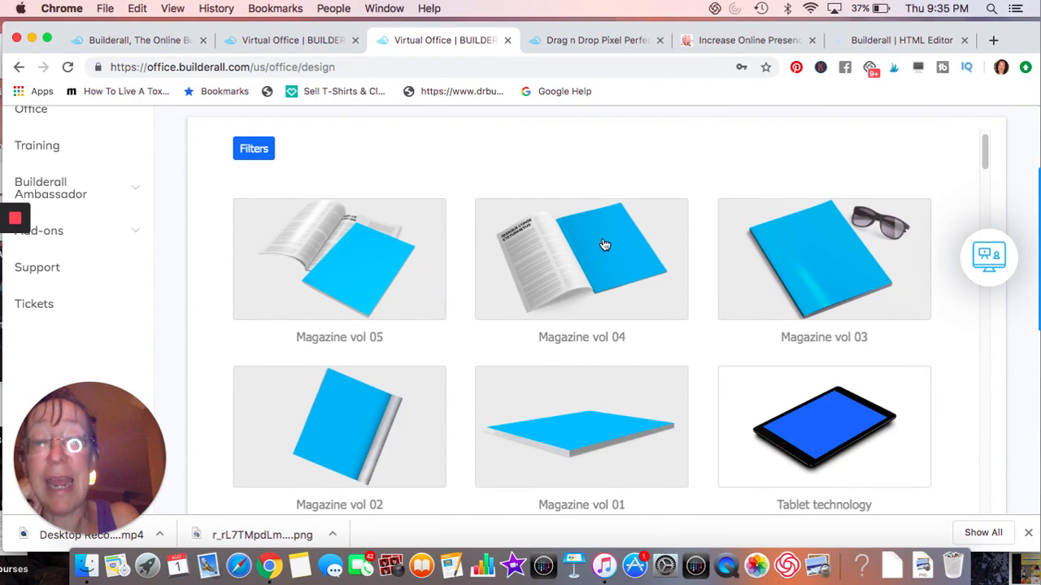
scroll(down, 3)
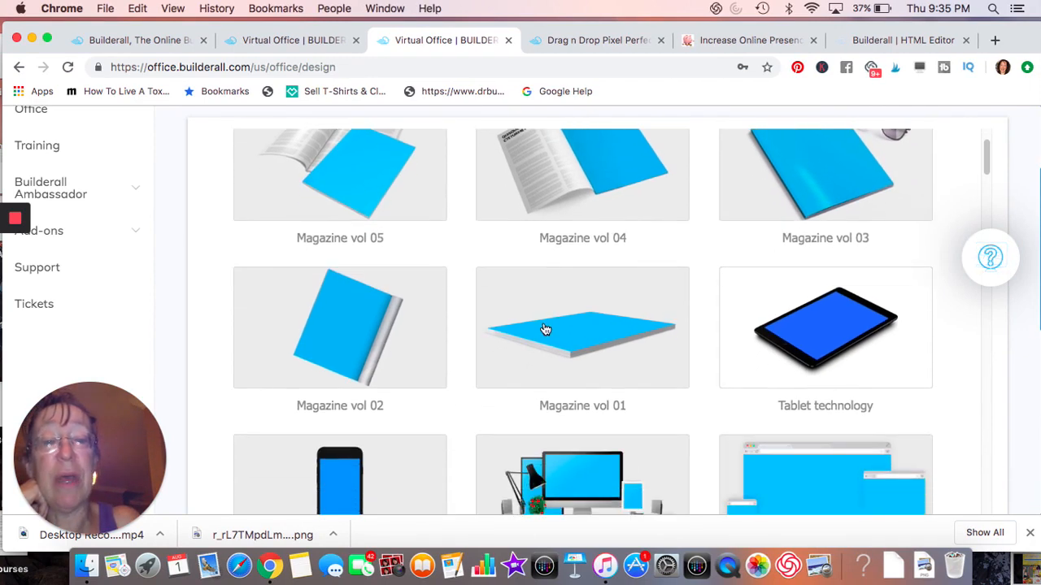
scroll(down, 3)
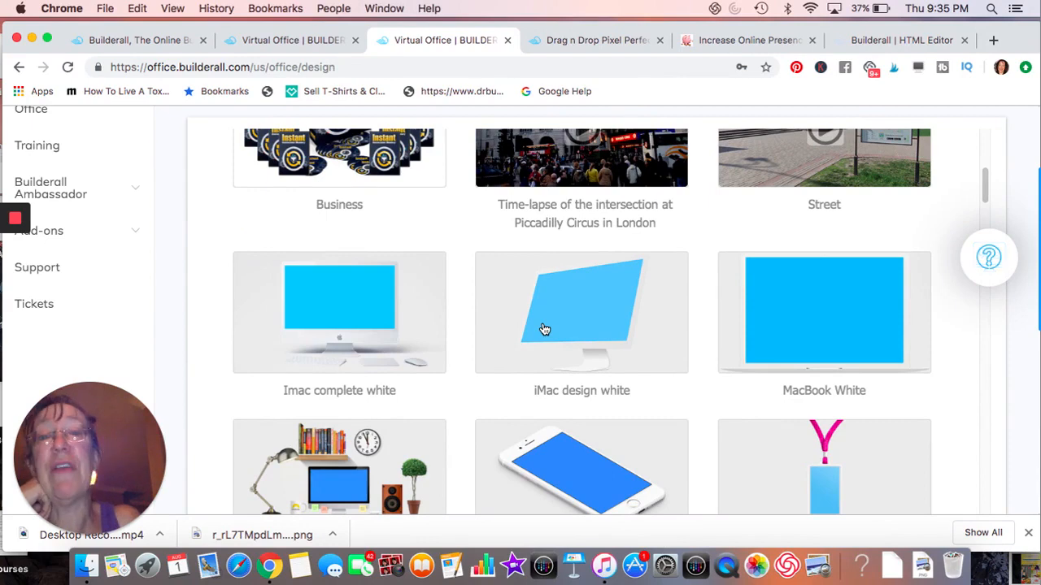
scroll(down, 3)
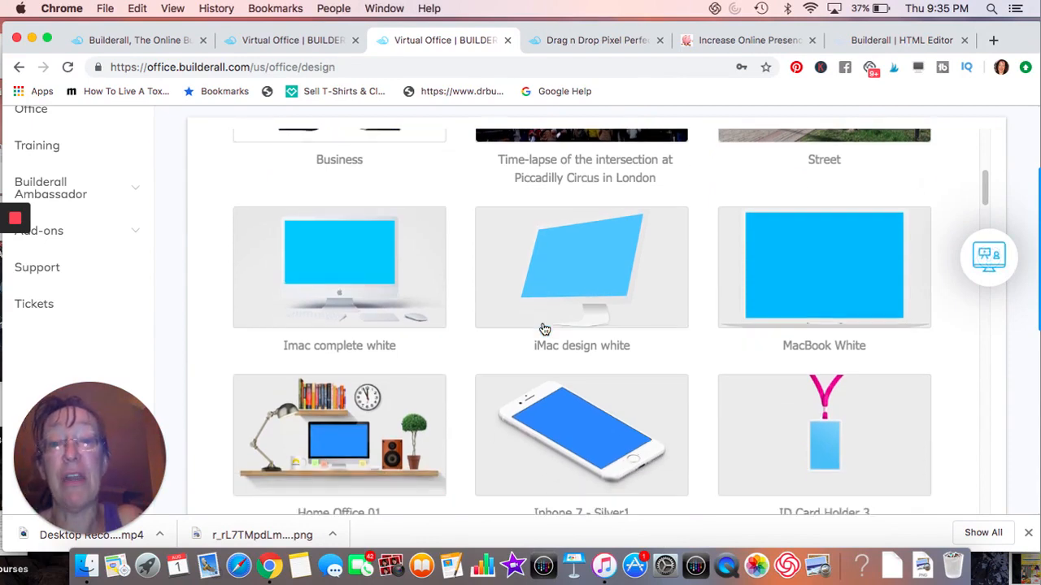
scroll(down, 3)
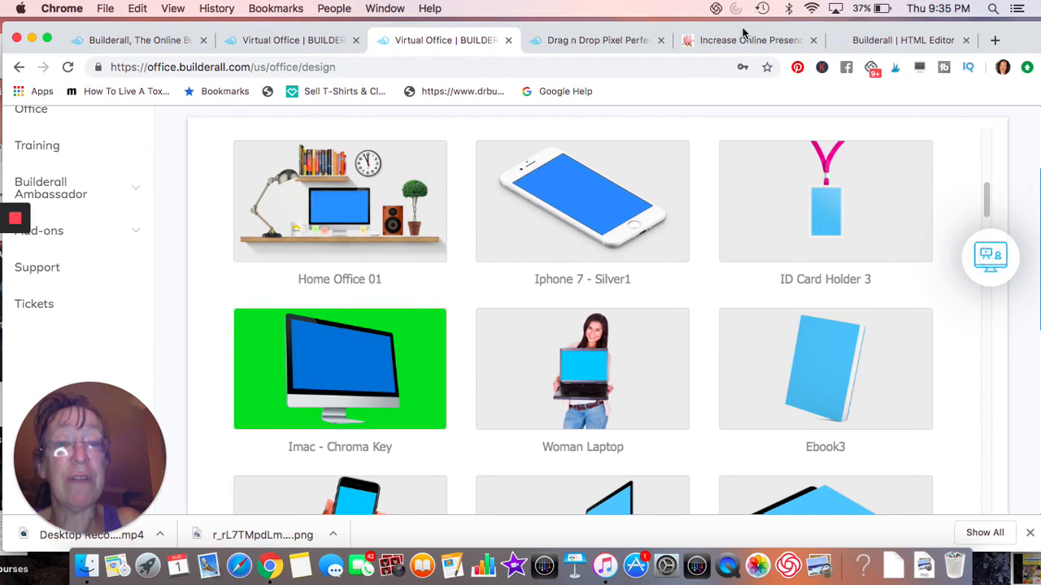
click(747, 39)
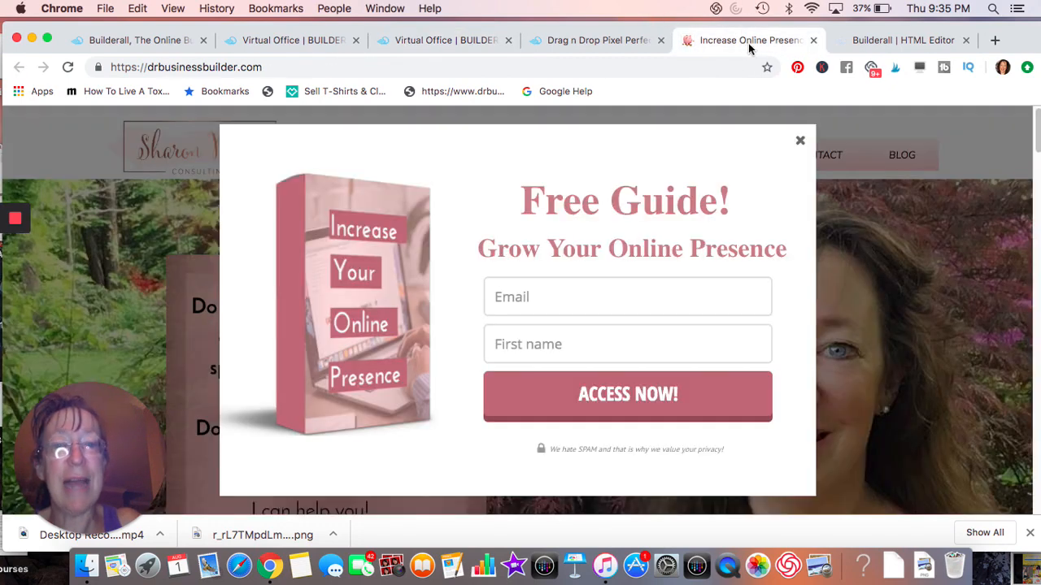
Switch back to the Builderall HTML Editor tab showing the 'Increase your online presence' pop-up
click(903, 39)
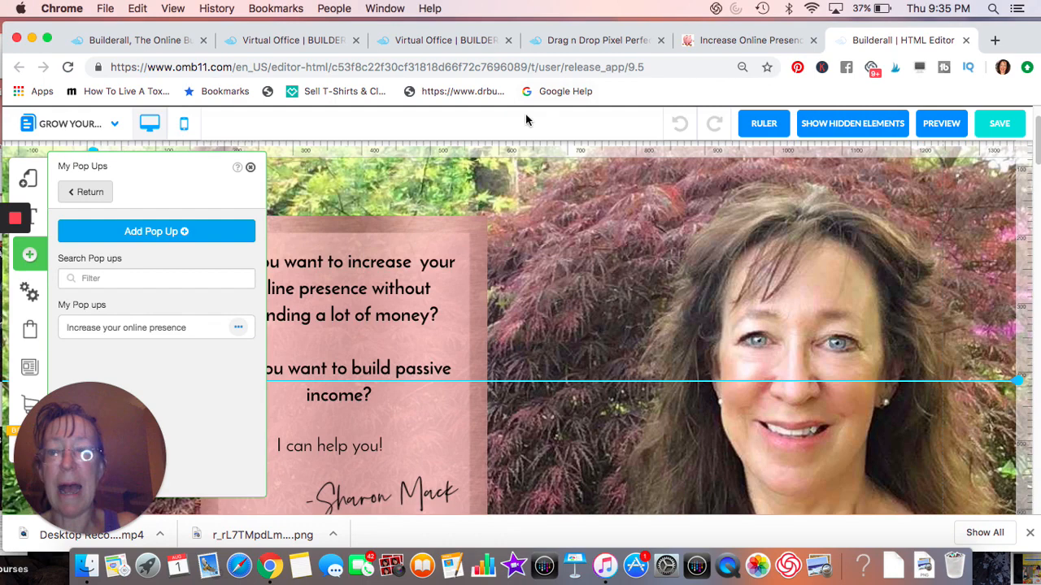
mouse_move(50, 31)
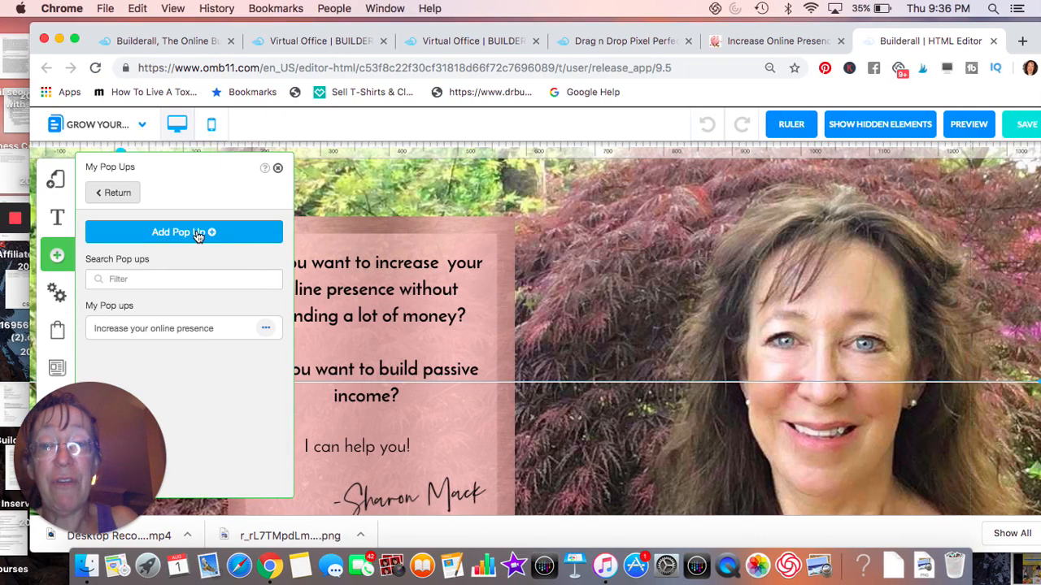
Browse the Add Pop Up template gallery, then open My Layouts instead
click(183, 232)
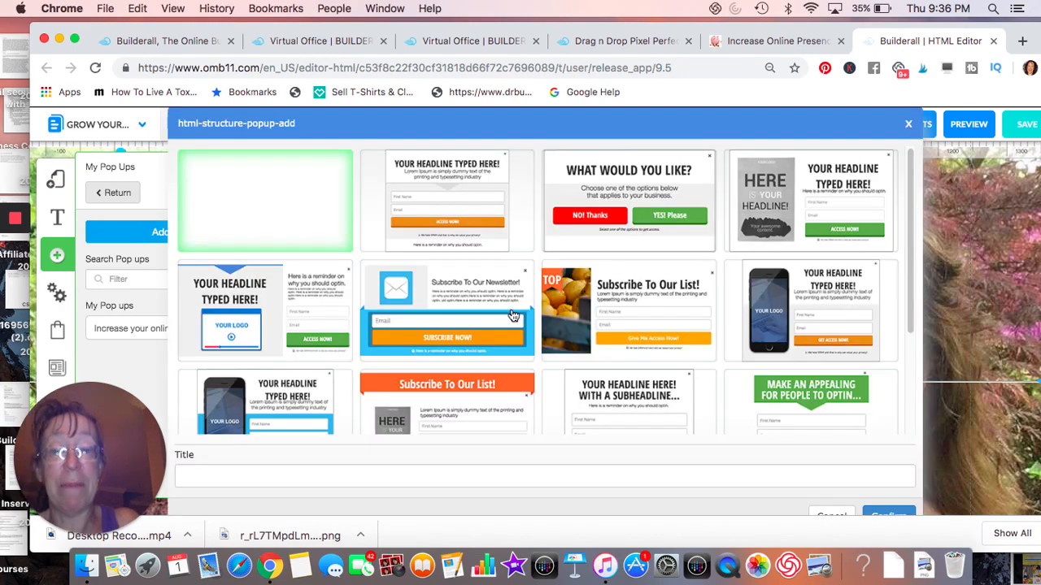
scroll(down, 3)
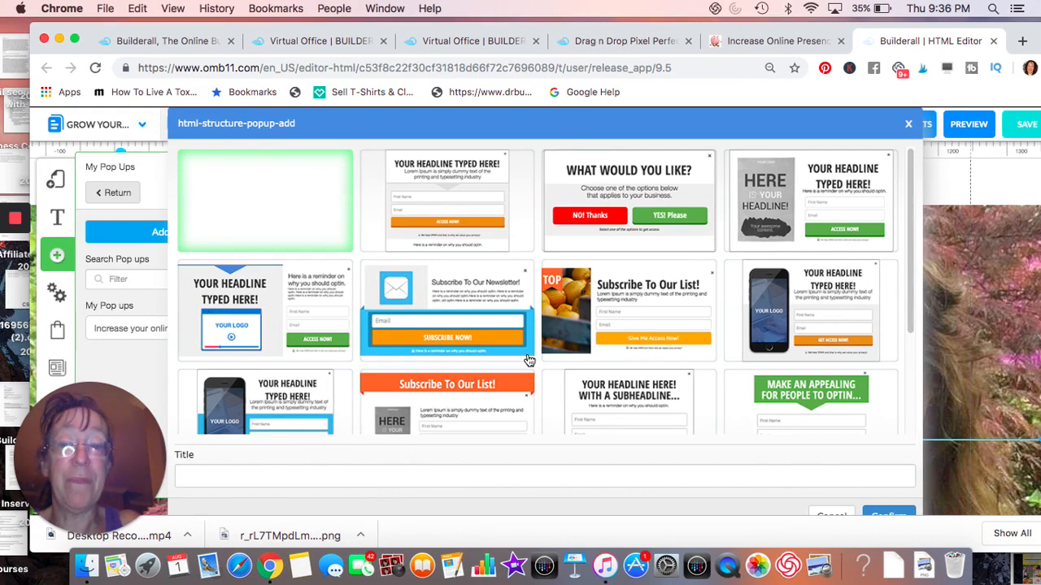
mouse_move(435, 285)
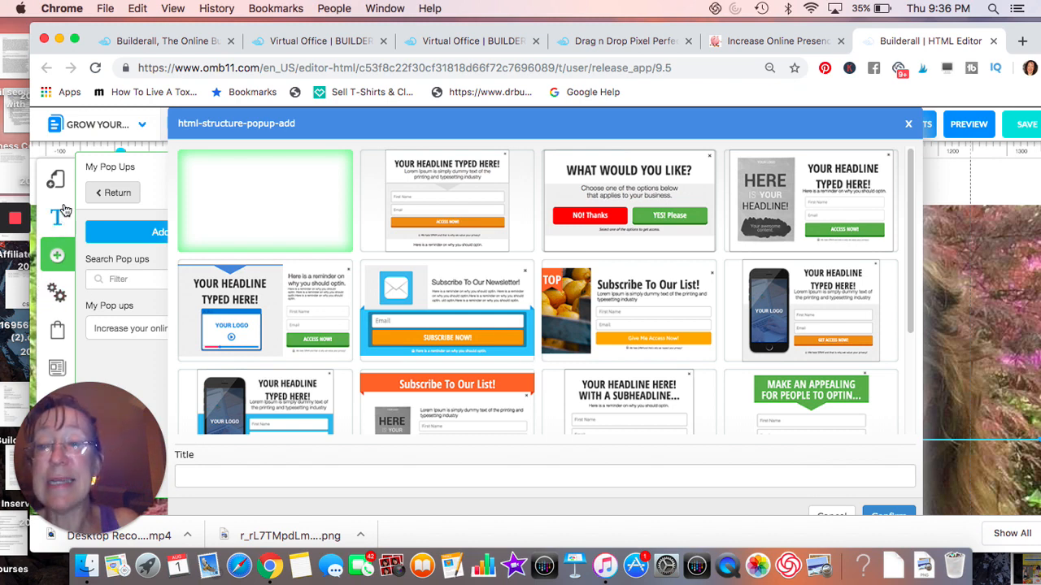
mouse_move(56, 180)
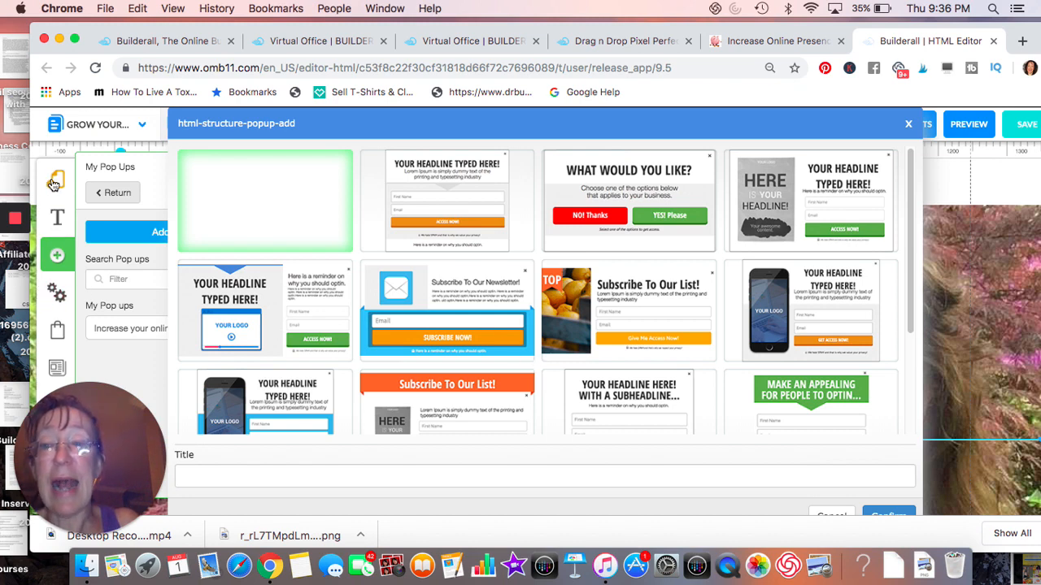
click(56, 179)
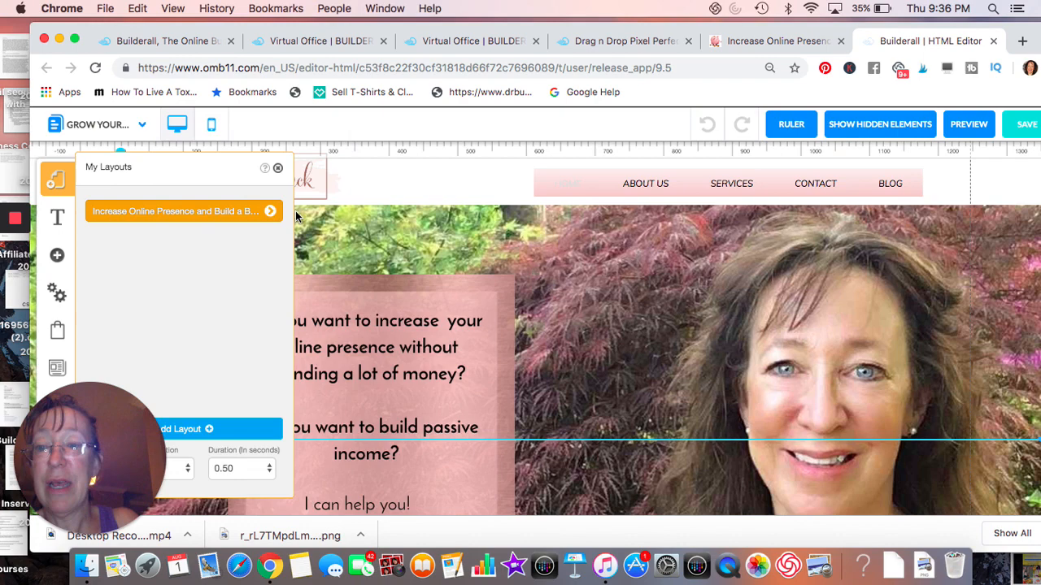
Open the 'Increase Online Presence' layout to list its pages
click(178, 210)
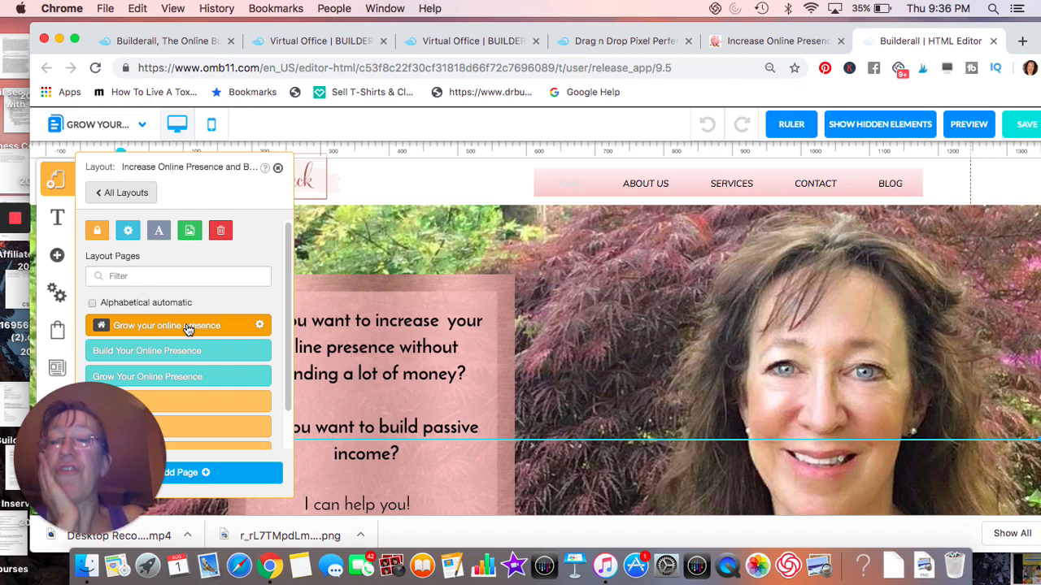
mouse_move(230, 326)
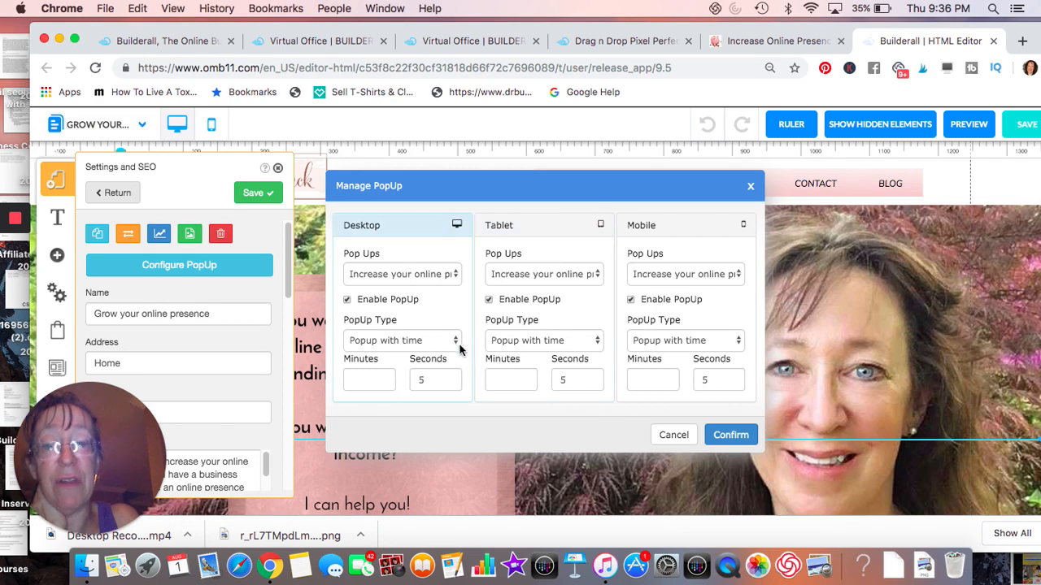
click(401, 340)
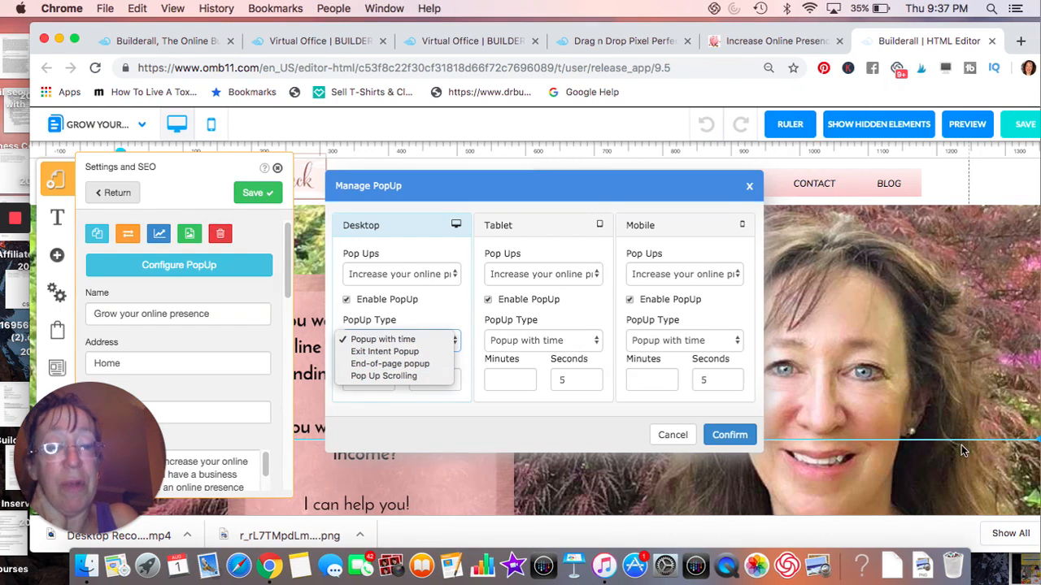
mouse_move(930, 423)
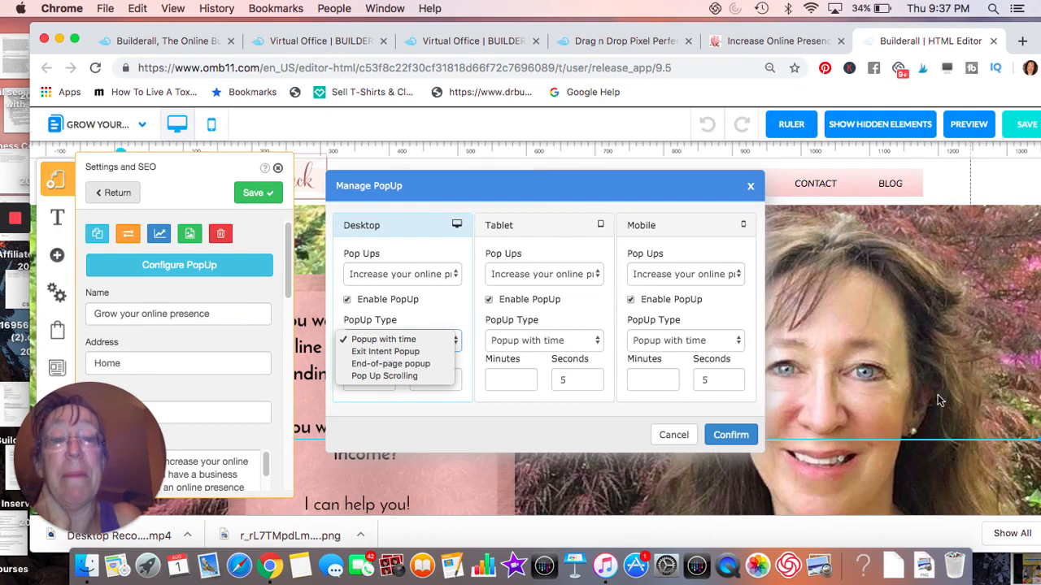
click(402, 339)
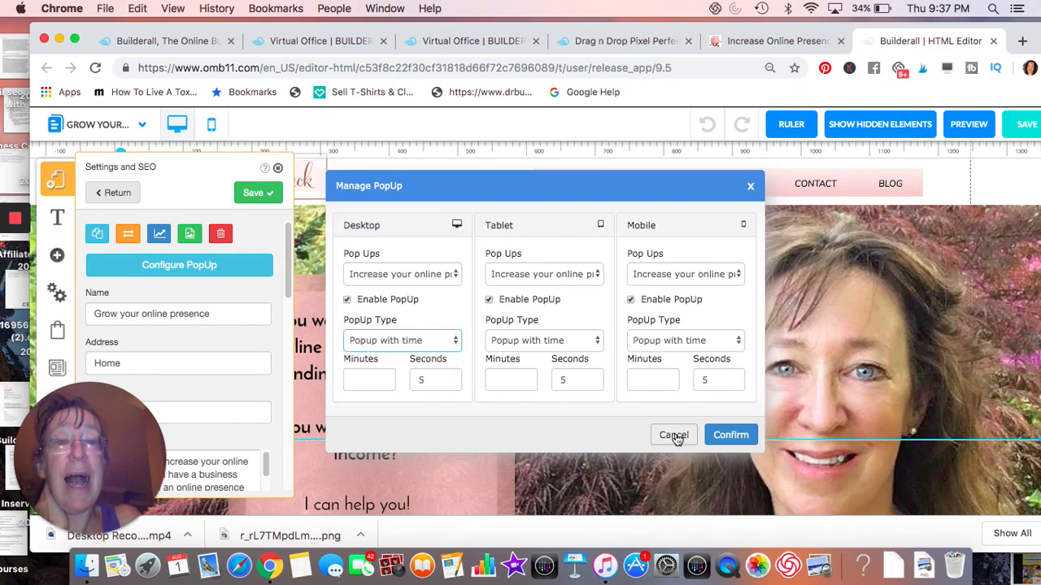
Cancel the Manage PopUp dialog, keeping the home page's Settings and SEO panel open
click(673, 435)
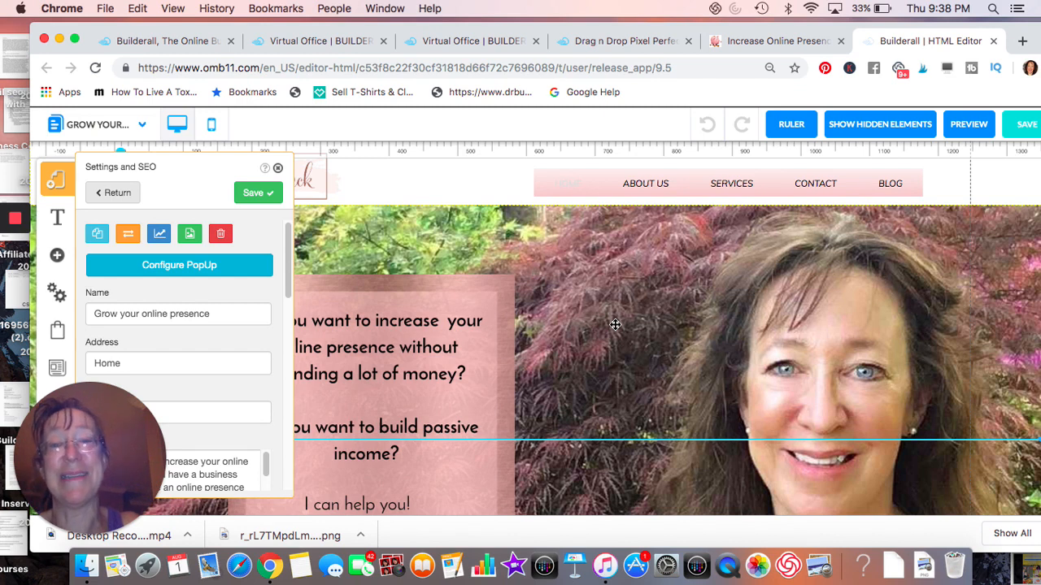
mouse_move(588, 323)
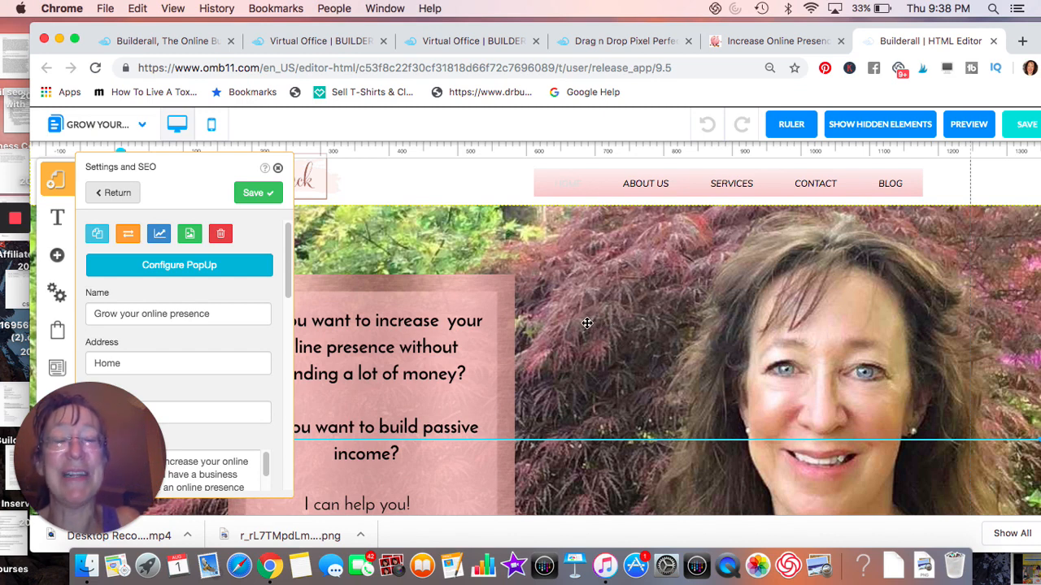